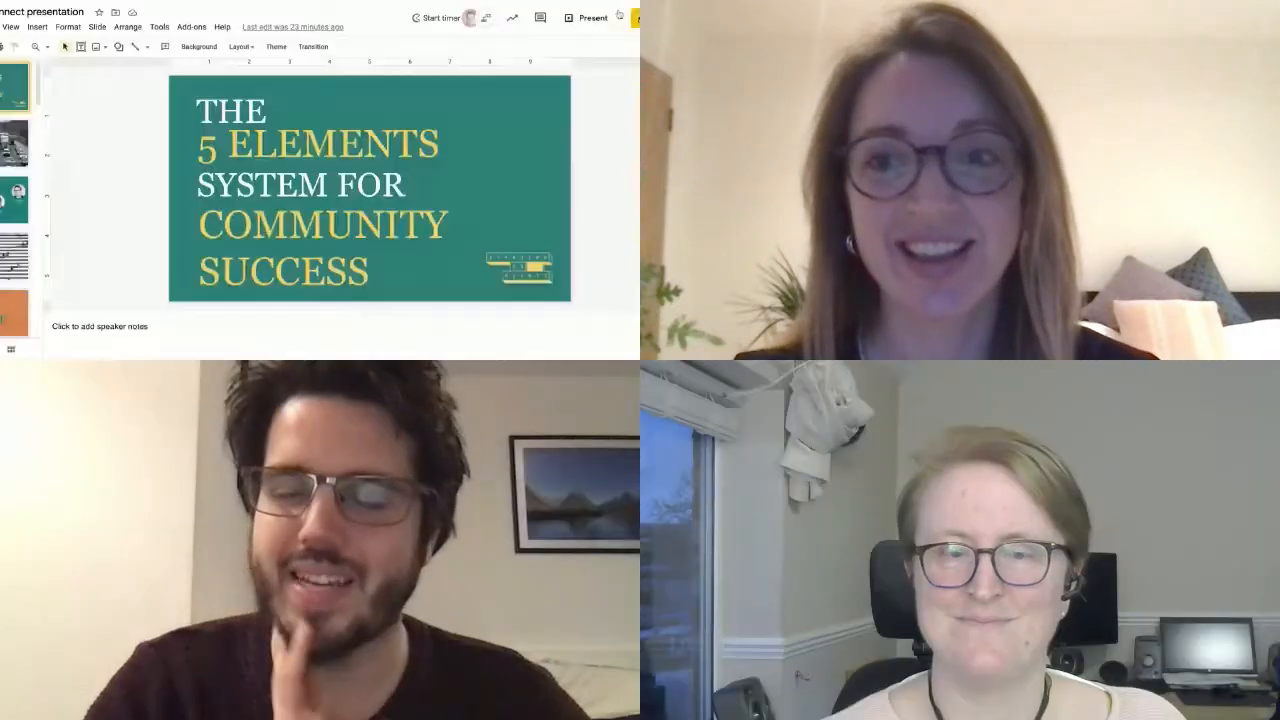
Step: Start the 5 Elements System deck as a full-screen slideshow from the first slide
left_click(619, 17)
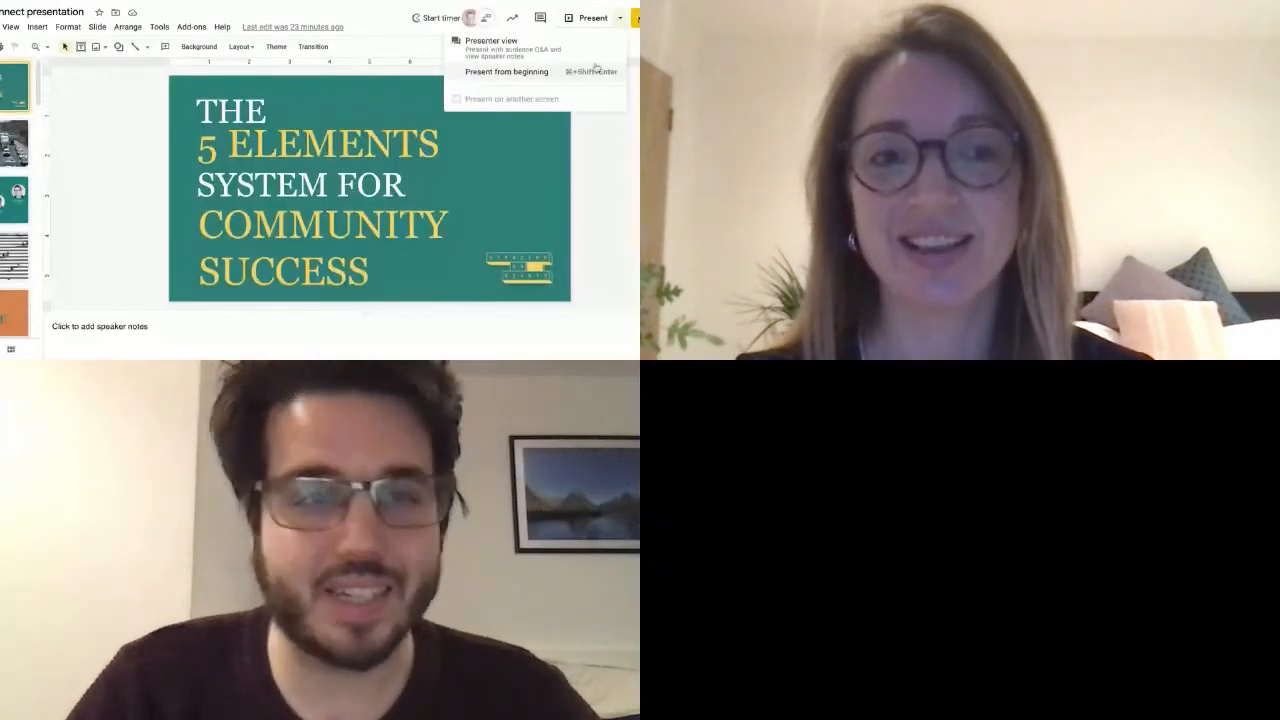
left_click(506, 71)
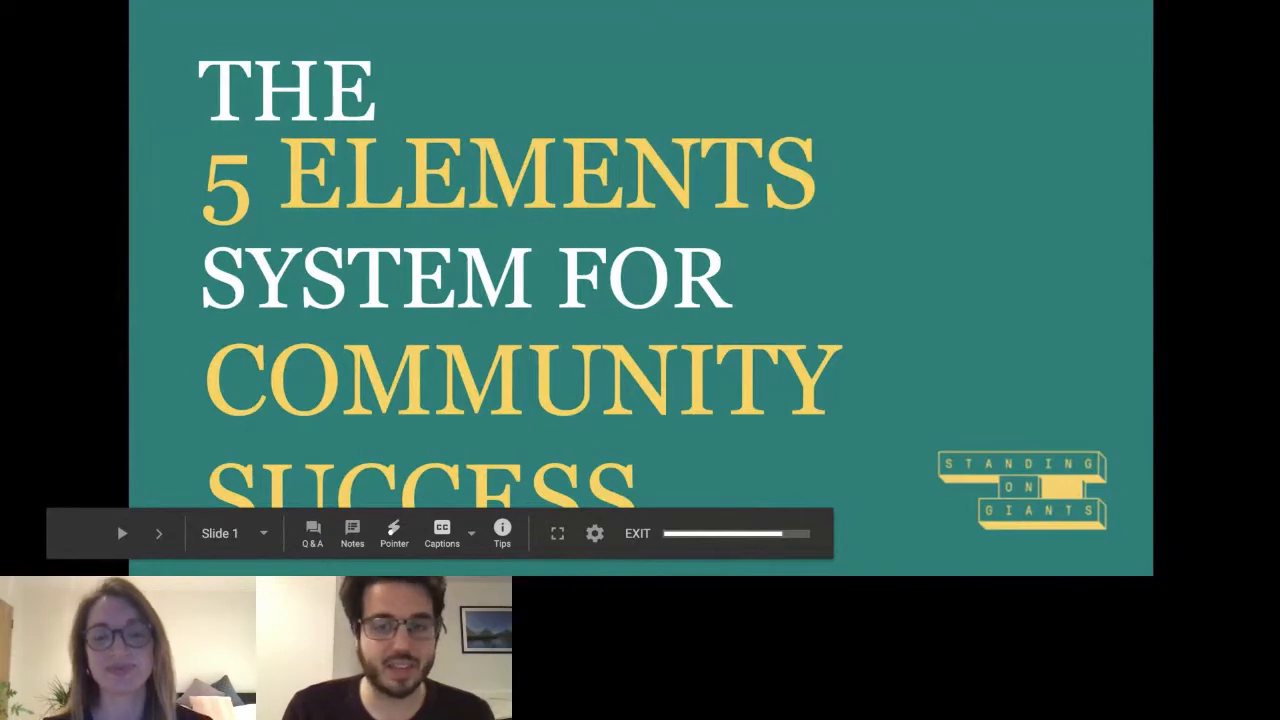
Step: Advance the slideshow to slide 2, the congested motorway photo
left_click(159, 533)
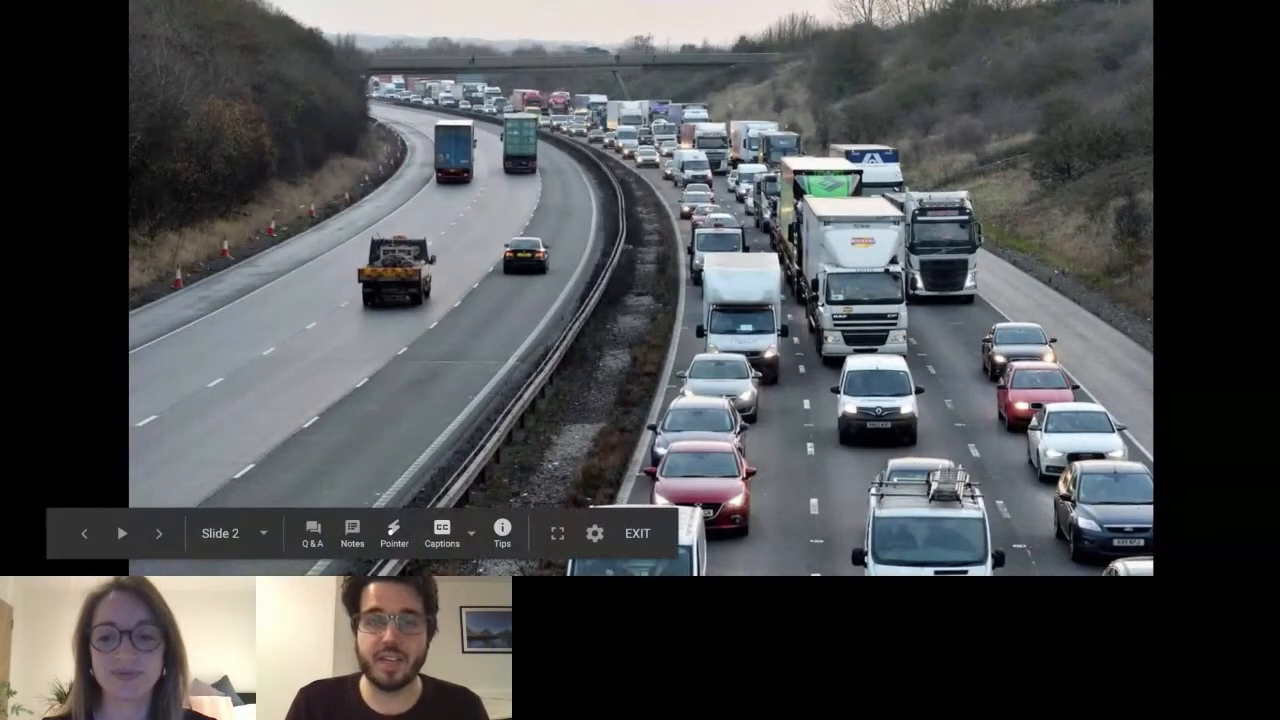
left_click(159, 533)
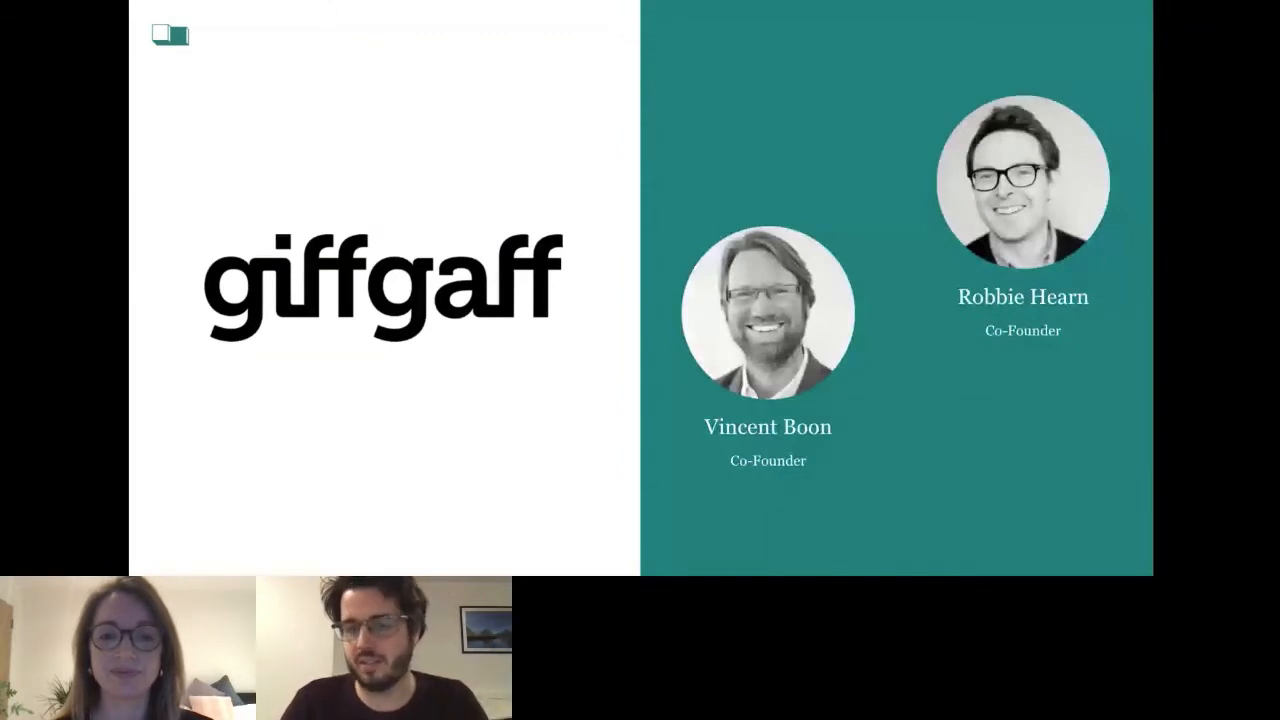
mouse_move(380, 533)
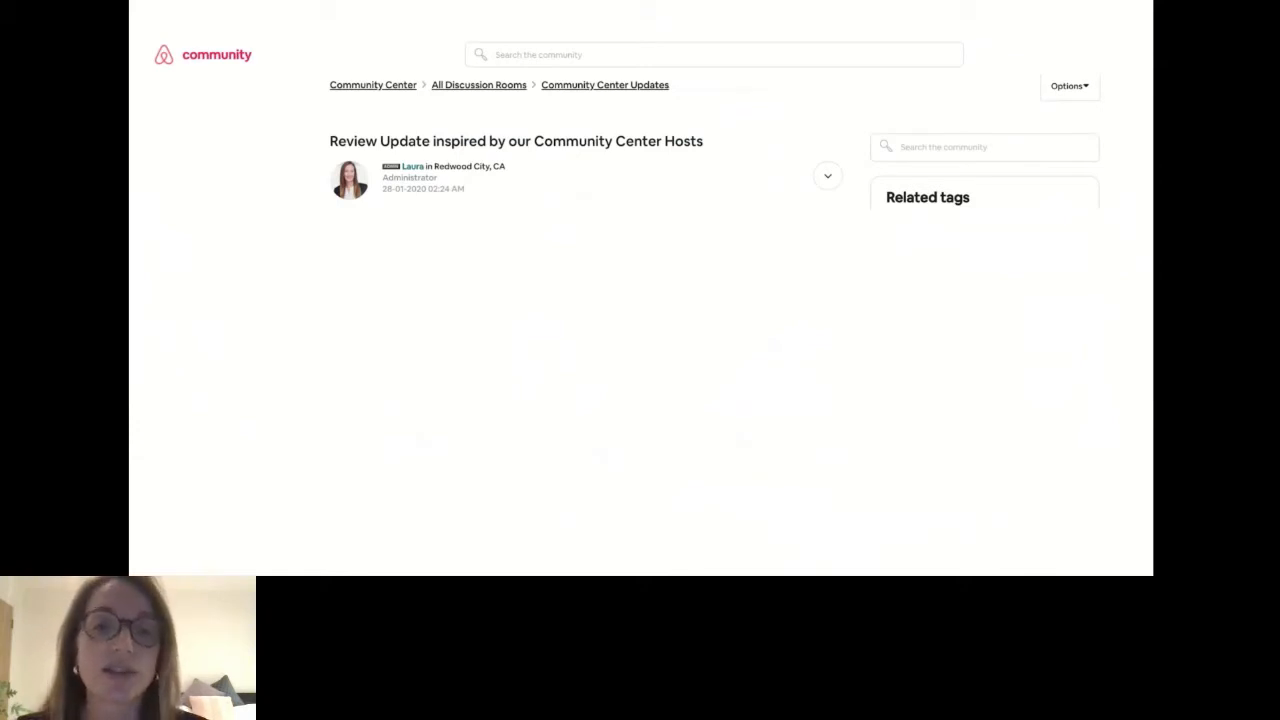
Step: Reveal the full Airbnb post about the new rating prompt crediting Community Center hosts
left_click(827, 175)
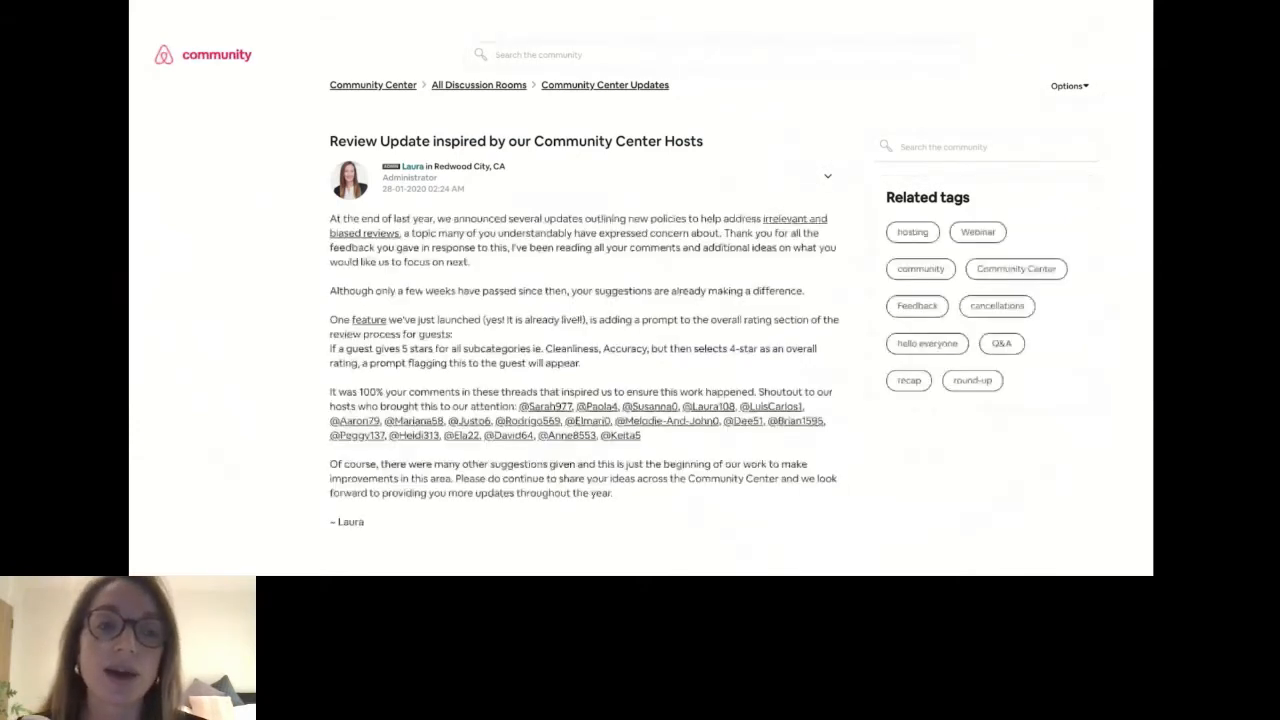